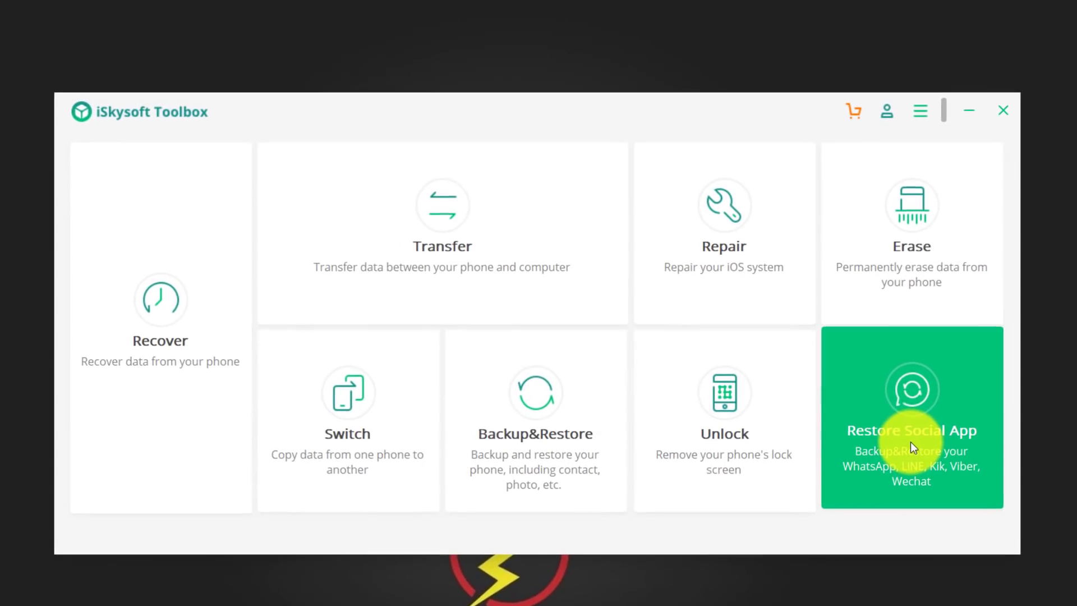
mouse_move(932, 411)
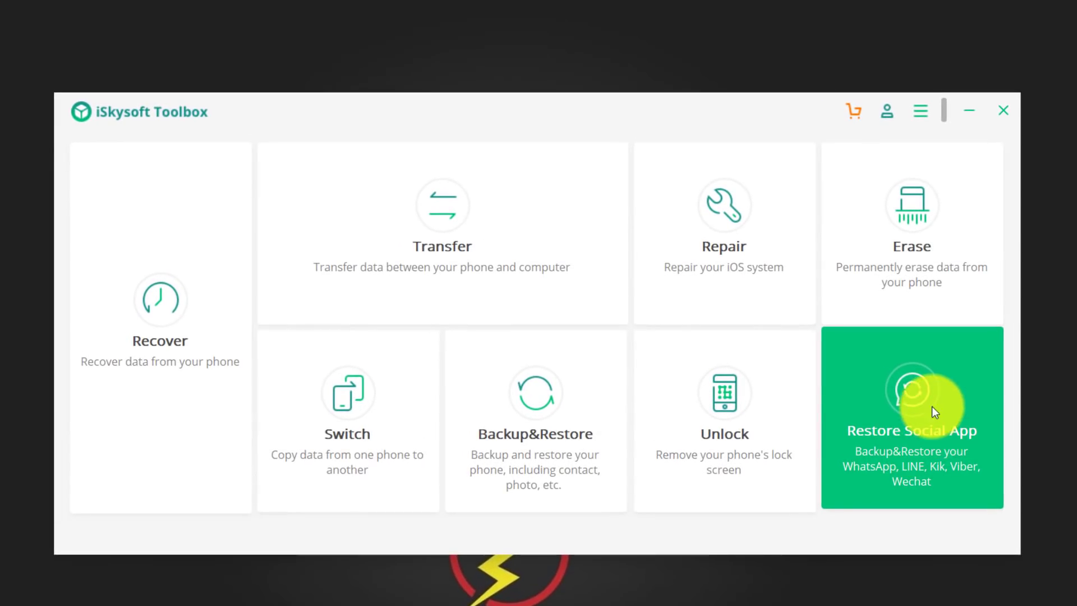
Enter the Restore Social App tool with its WhatsApp transfer, backup and restore options.
left_click(910, 417)
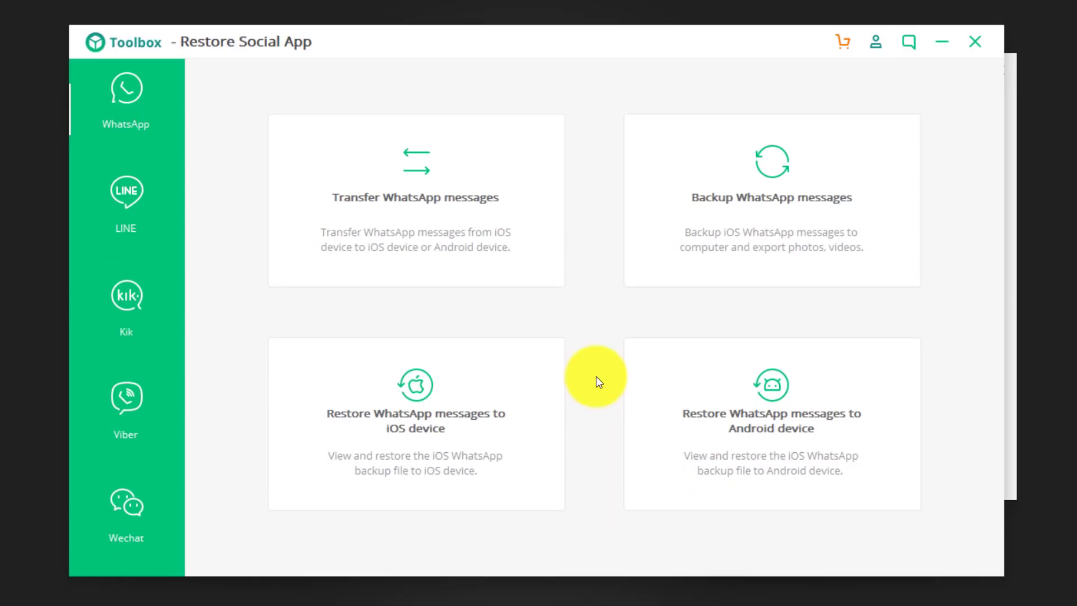
mouse_move(734, 383)
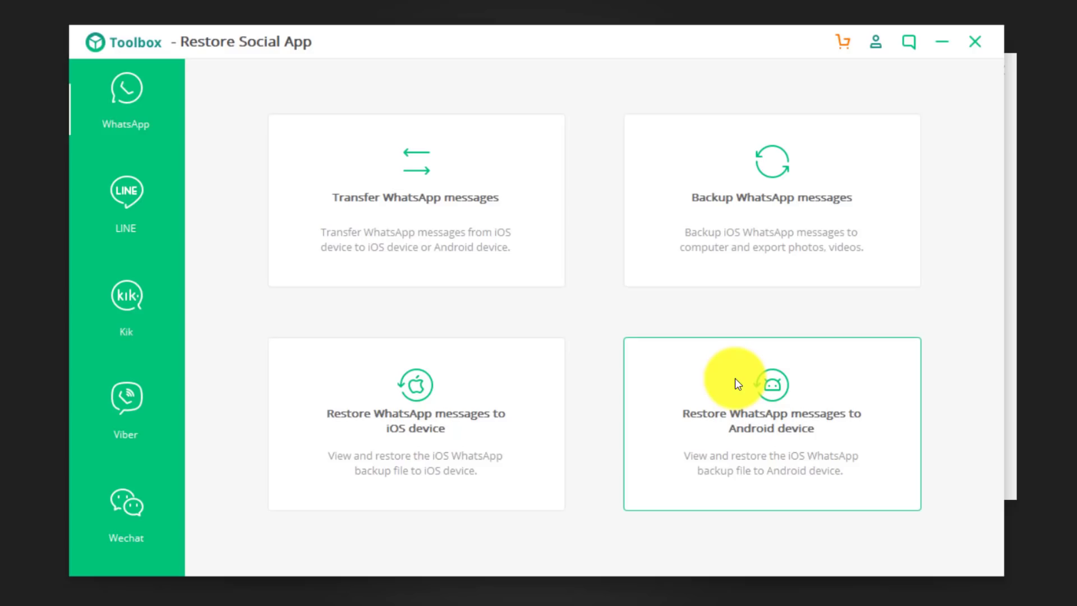
mouse_move(456, 408)
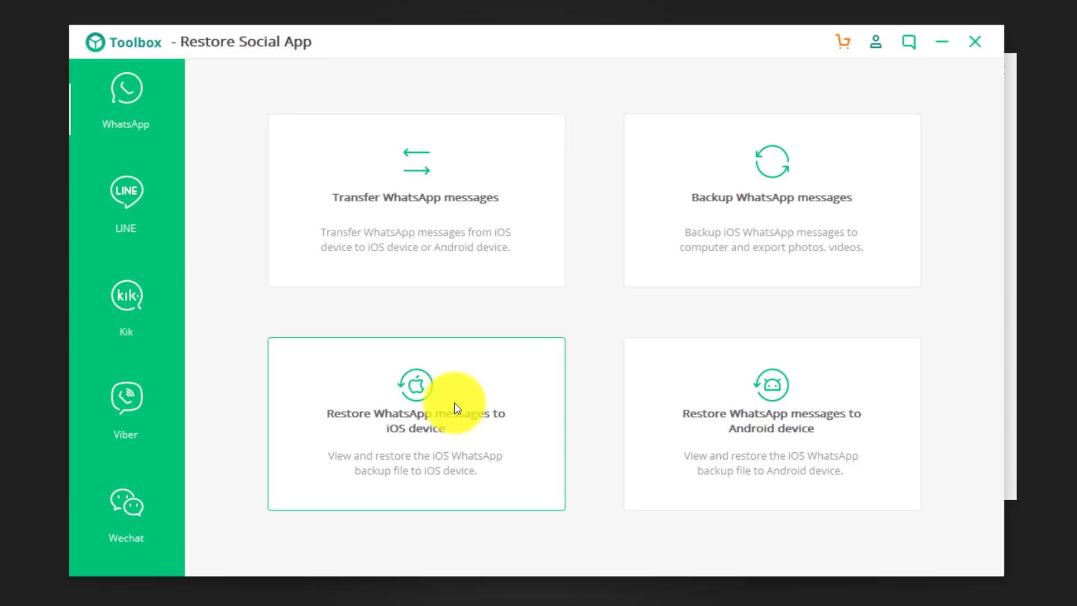
mouse_move(433, 392)
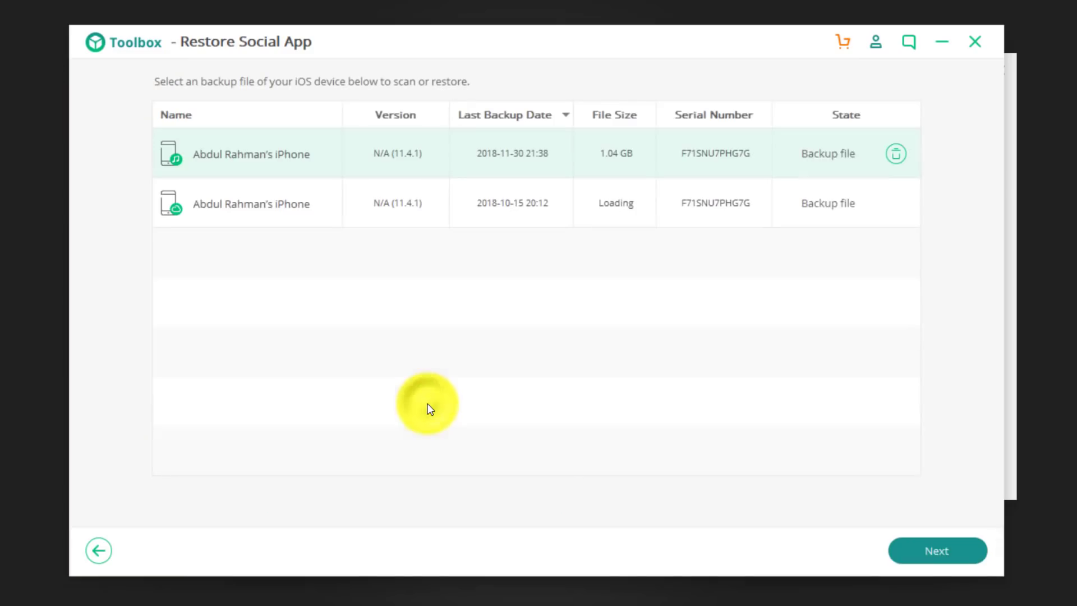
mouse_move(714, 154)
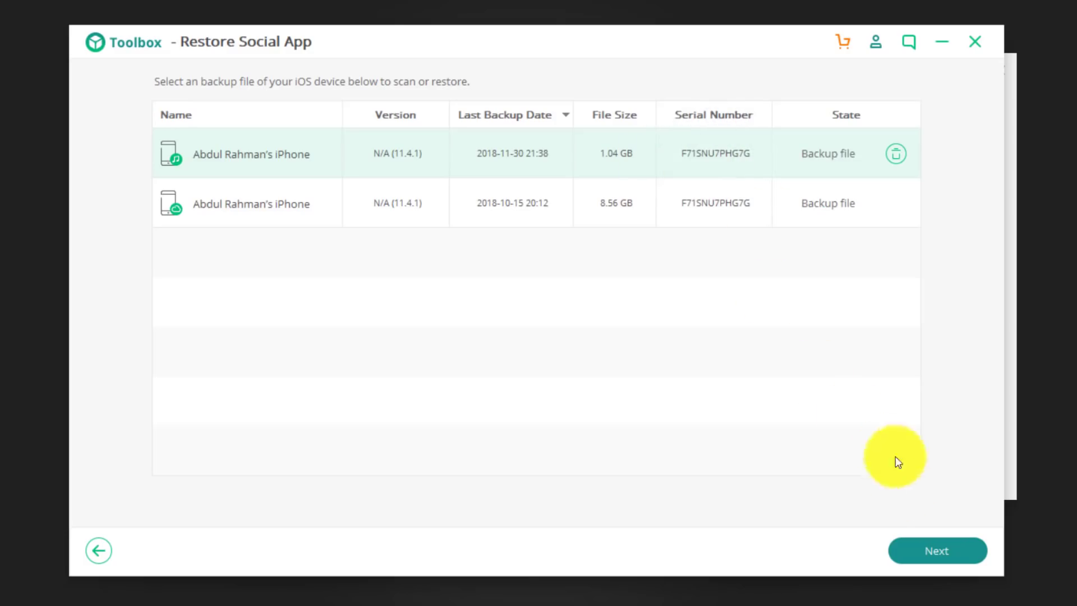
Proceed with the selected 2018-11-30 iPhone backup to the restore screen.
left_click(937, 549)
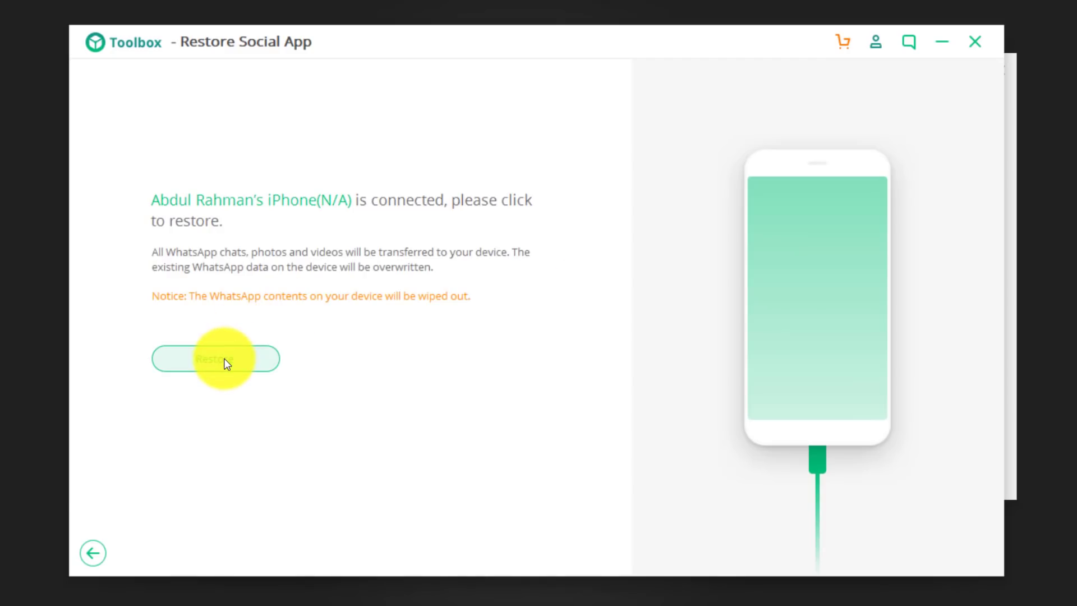
Start the WhatsApp restore to the iPhone and confirm 'Login successfully. Continue.' in the Notice.
left_click(216, 357)
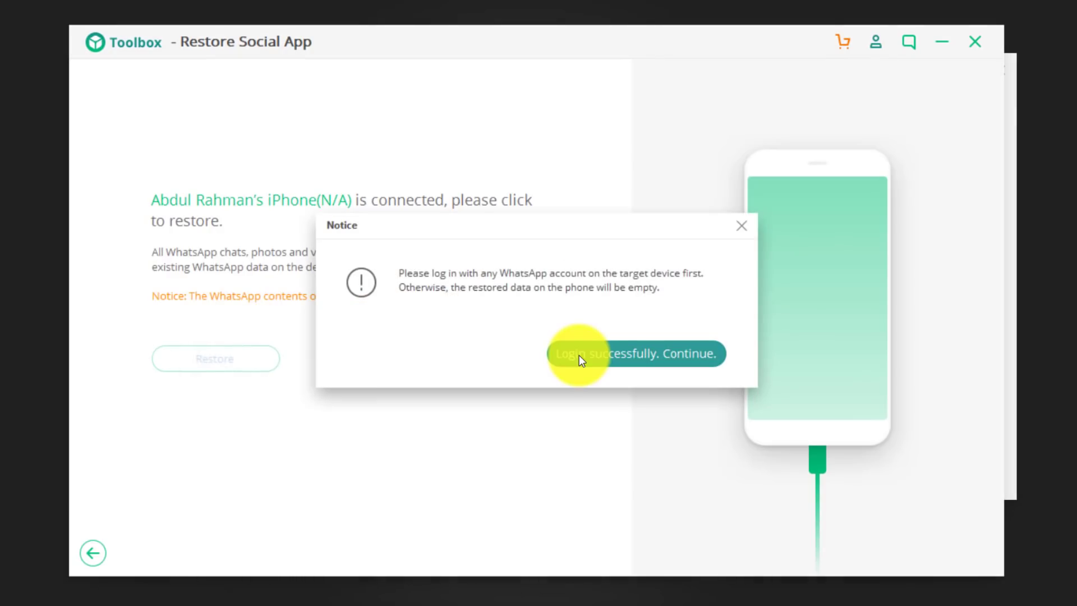
mouse_move(625, 356)
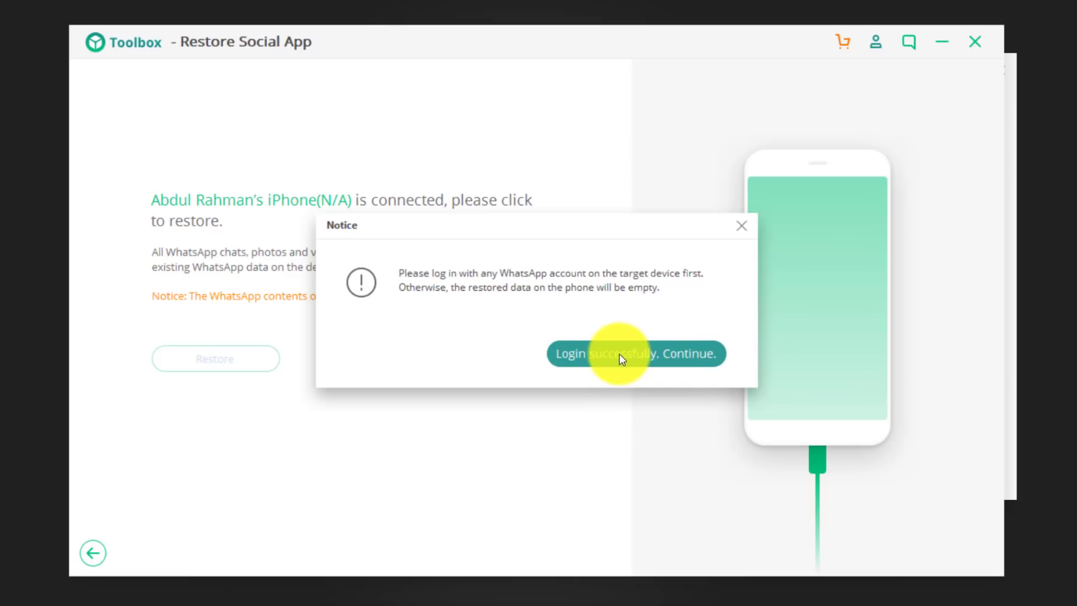
left_click(635, 353)
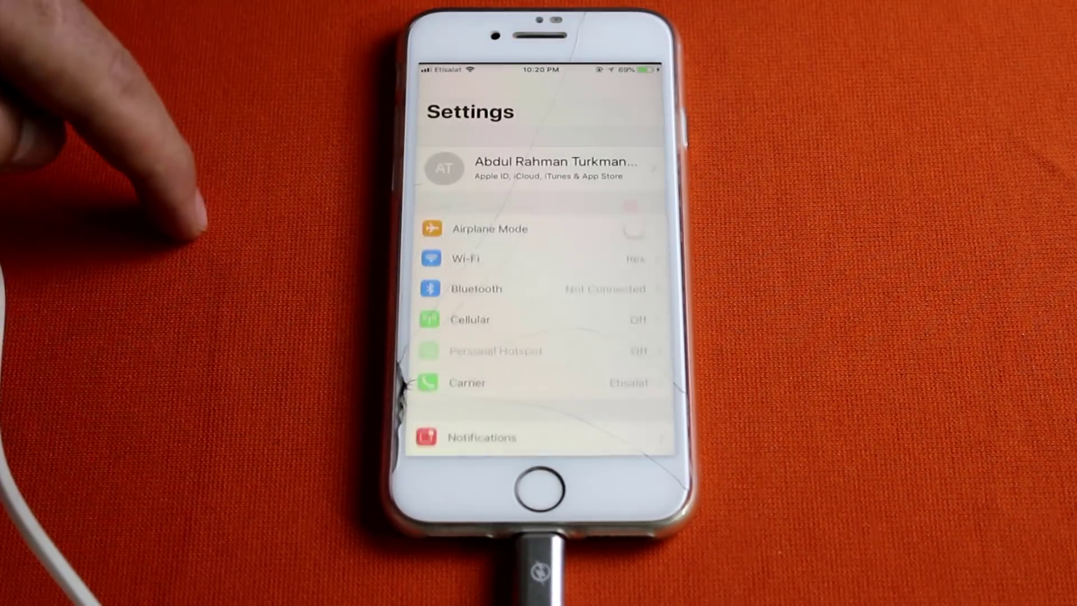
Switch Find My iPhone off under the Apple ID's iCloud settings and confirm Turn Off.
left_click(541, 167)
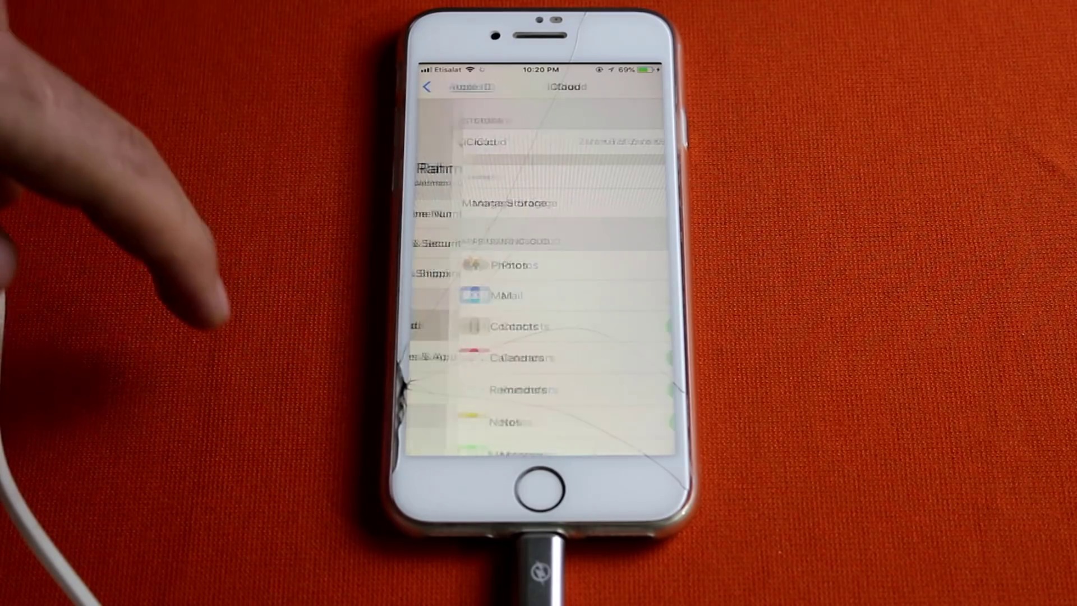
scroll("down", 3)
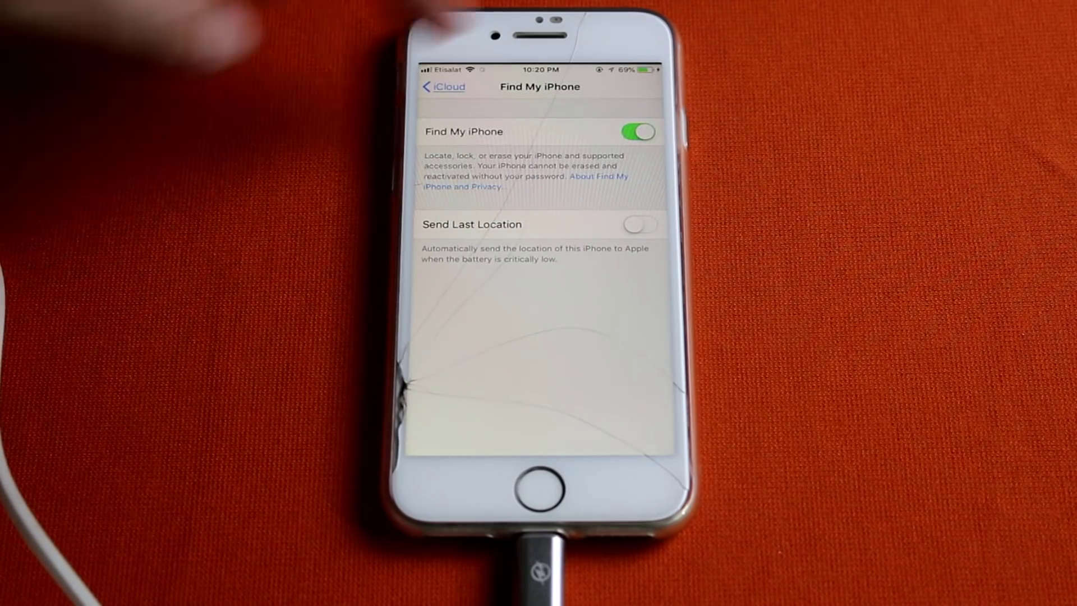
left_click(636, 131)
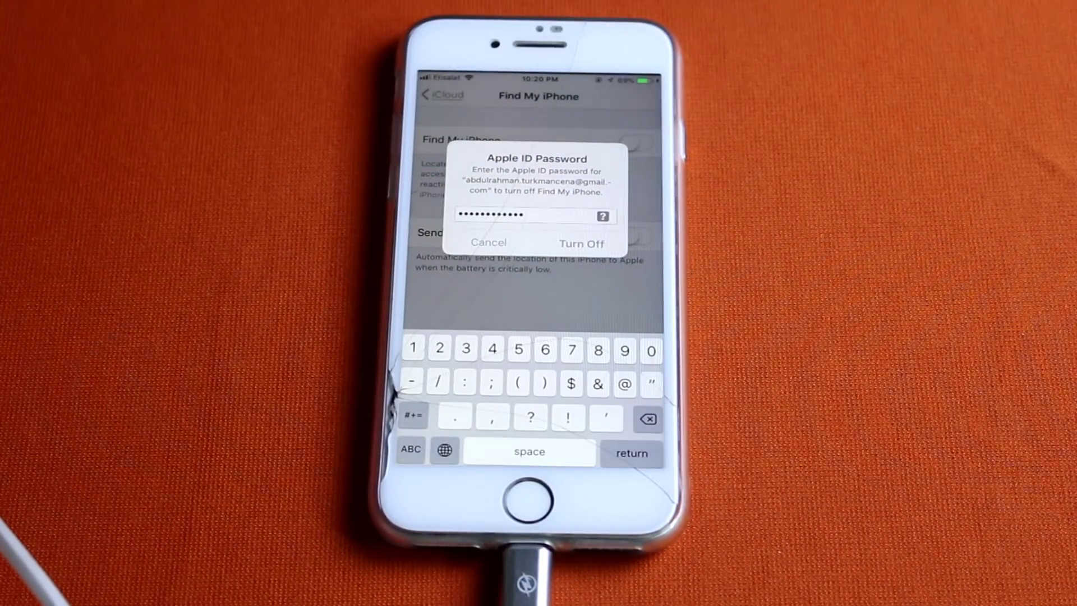
left_click(580, 243)
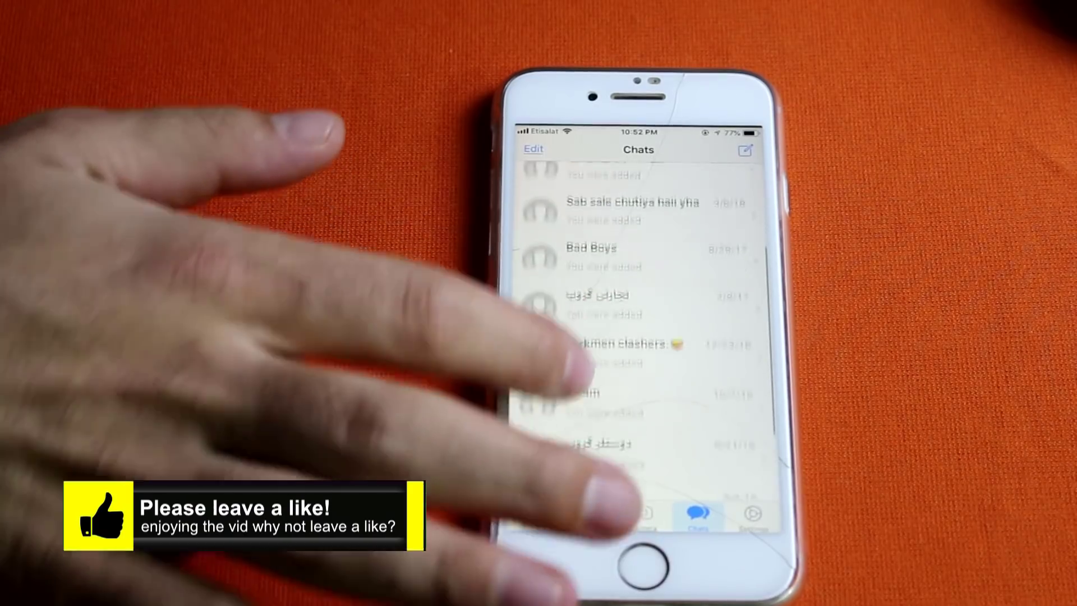
Scroll through WhatsApp's Chats list to review the restored conversations.
scroll("down", 3)
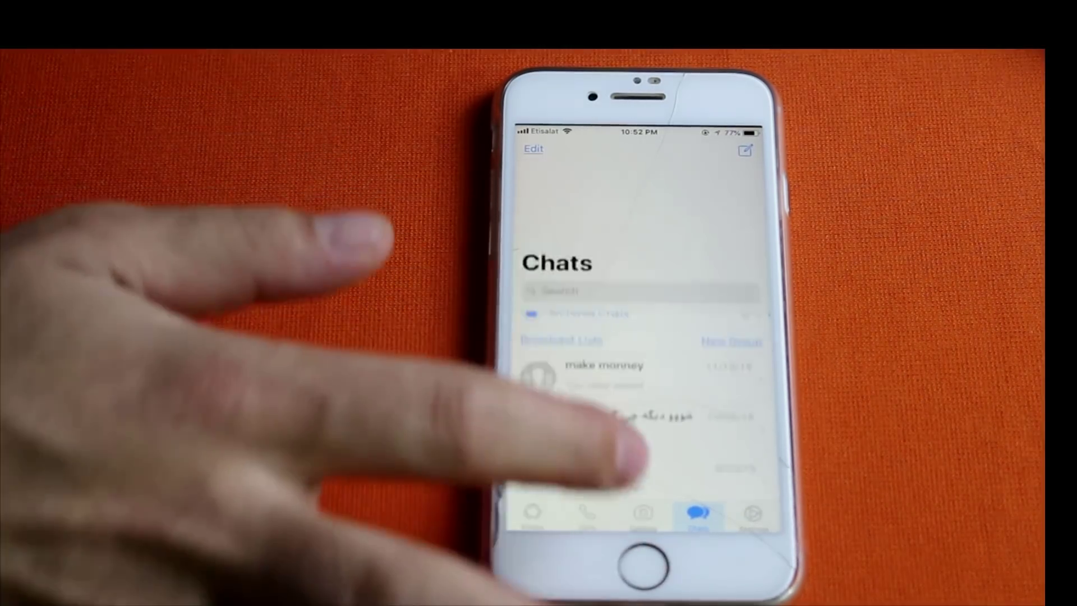